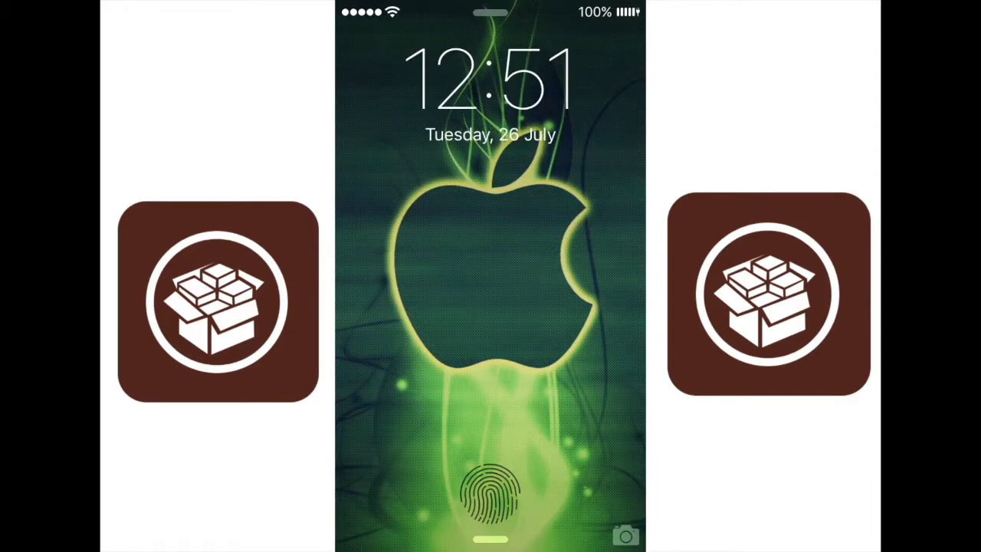
Enable LockGlyph's 'Use faster animations' and 'Unlock immediately' options
left_click(490, 494)
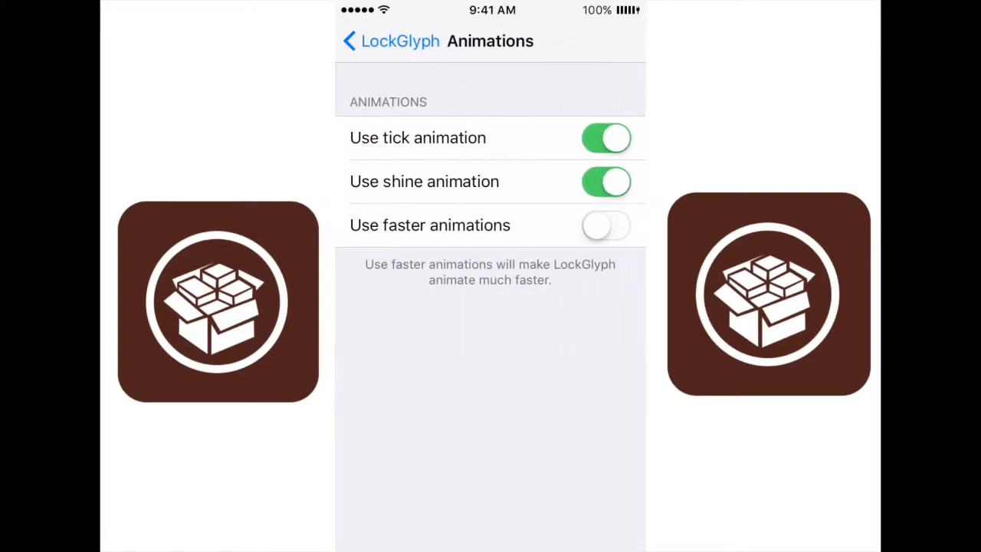
left_click(606, 225)
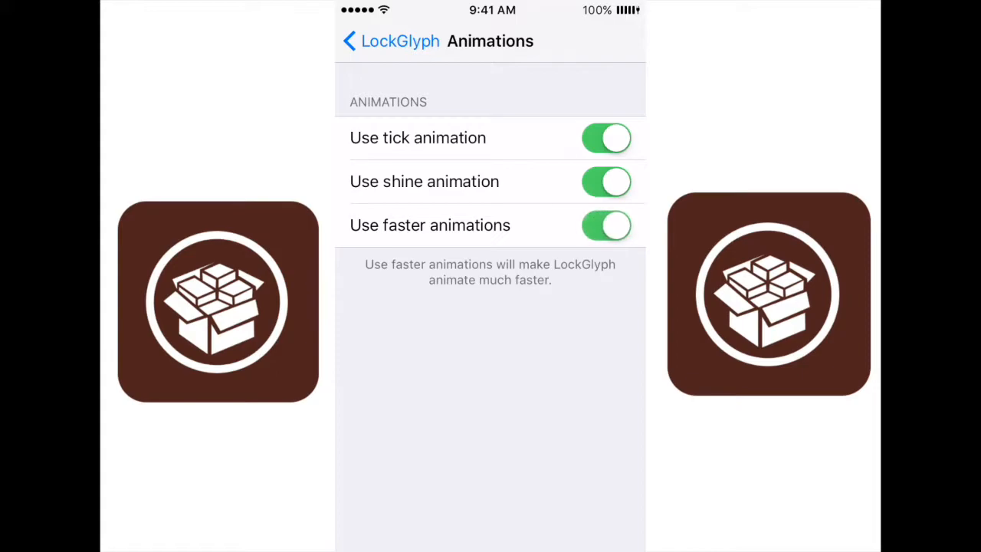
left_click(387, 40)
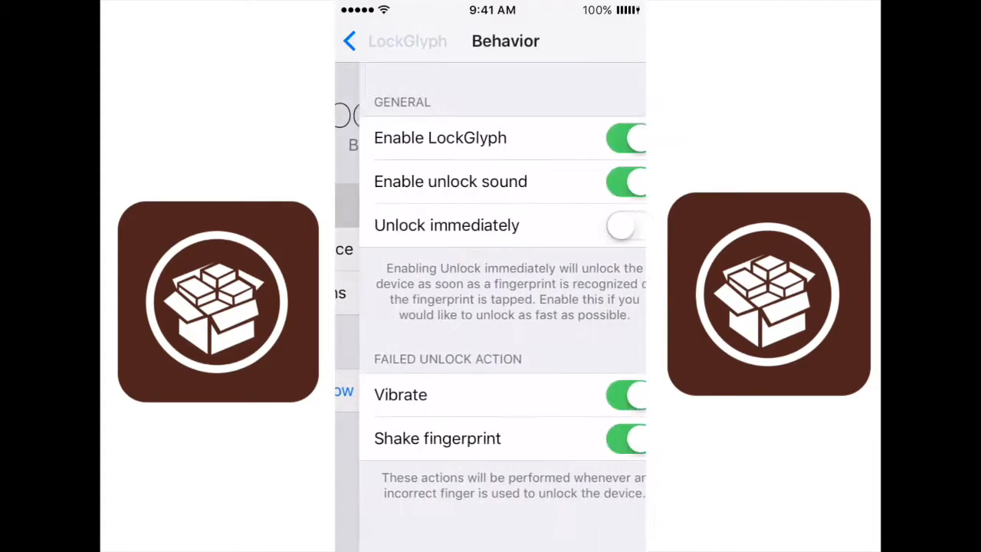
left_click(605, 225)
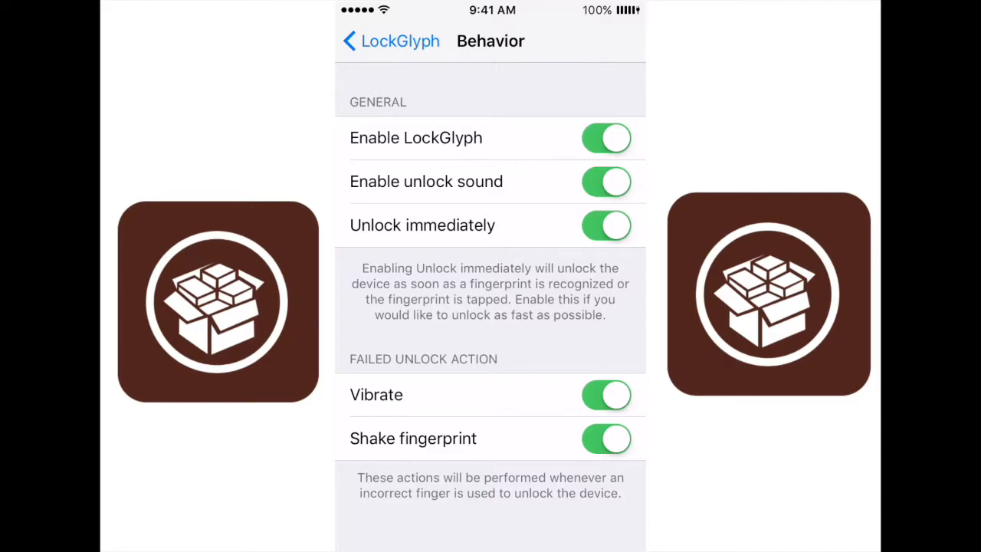
key("home")
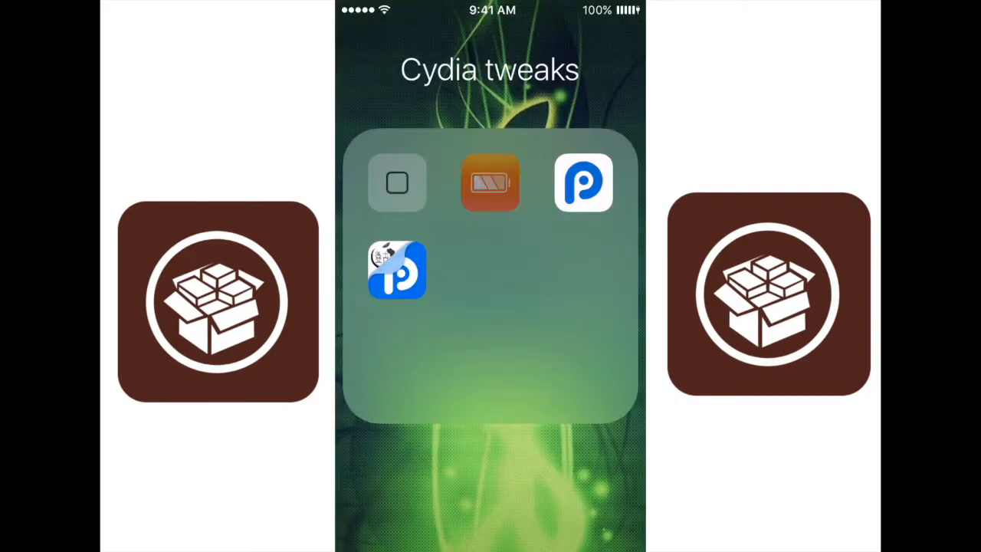
Close the Cydia tweaks folder by tapping outside it
left_click(490, 182)
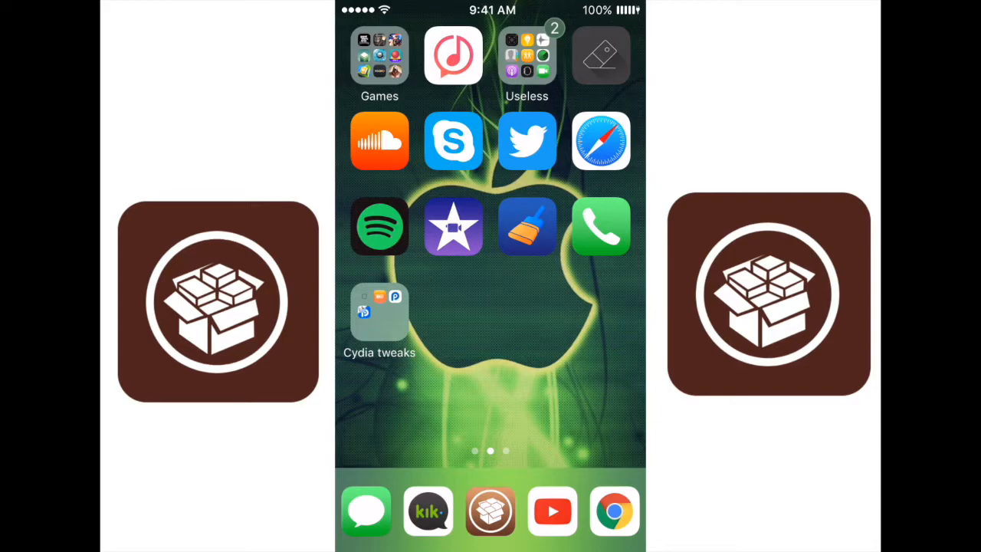
Show badges in the Useless folder, then scroll BlurryBadges' border size and colour options
left_click(526, 55)
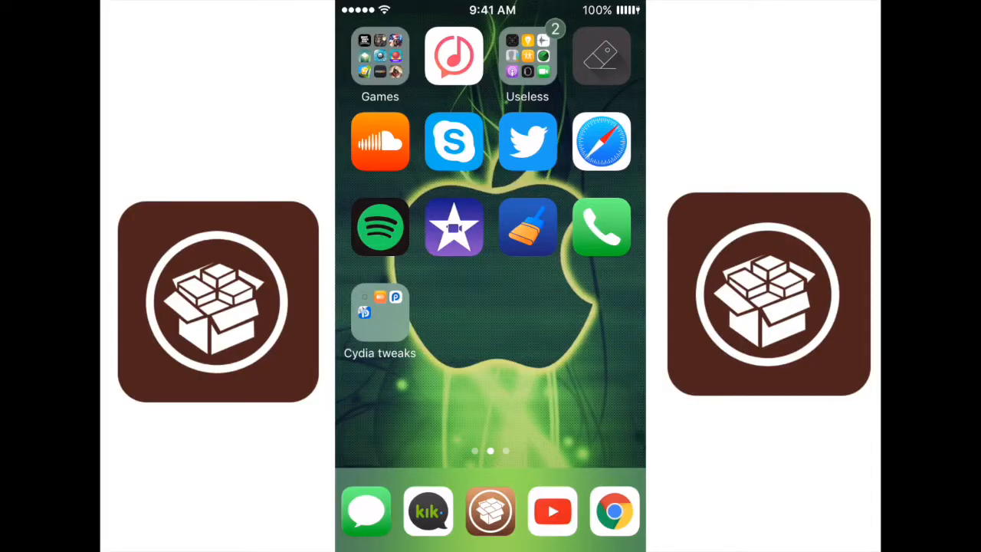
left_click(526, 55)
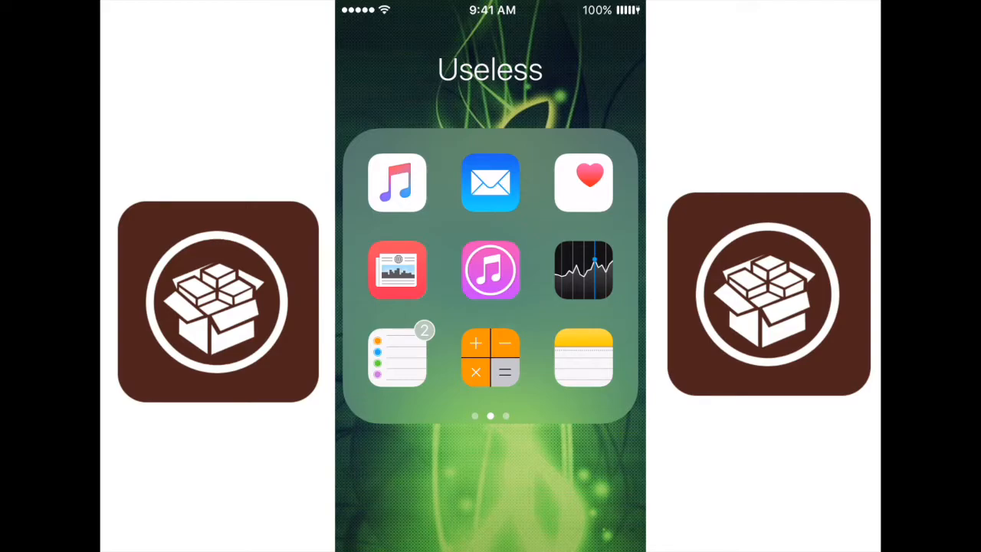
left_click(490, 475)
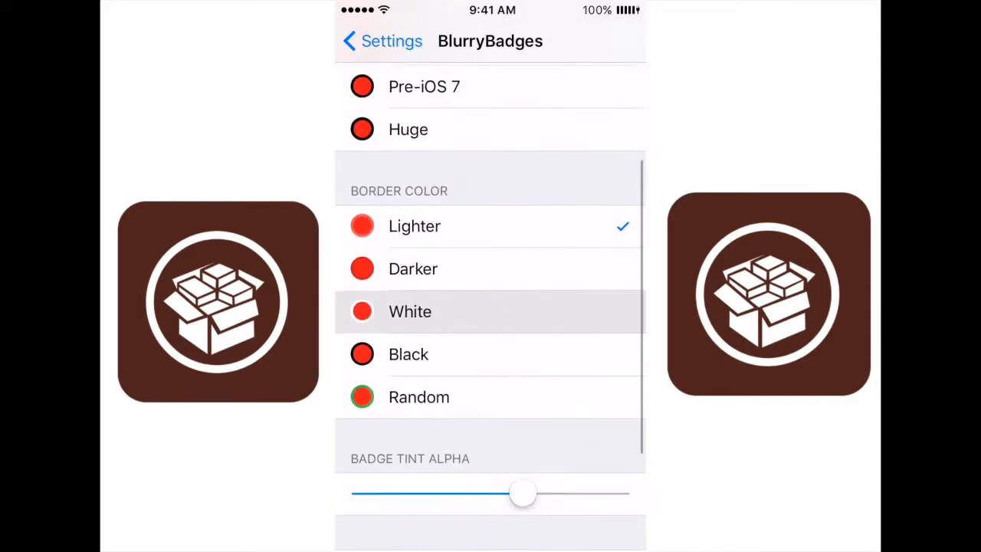
scroll("up", 3)
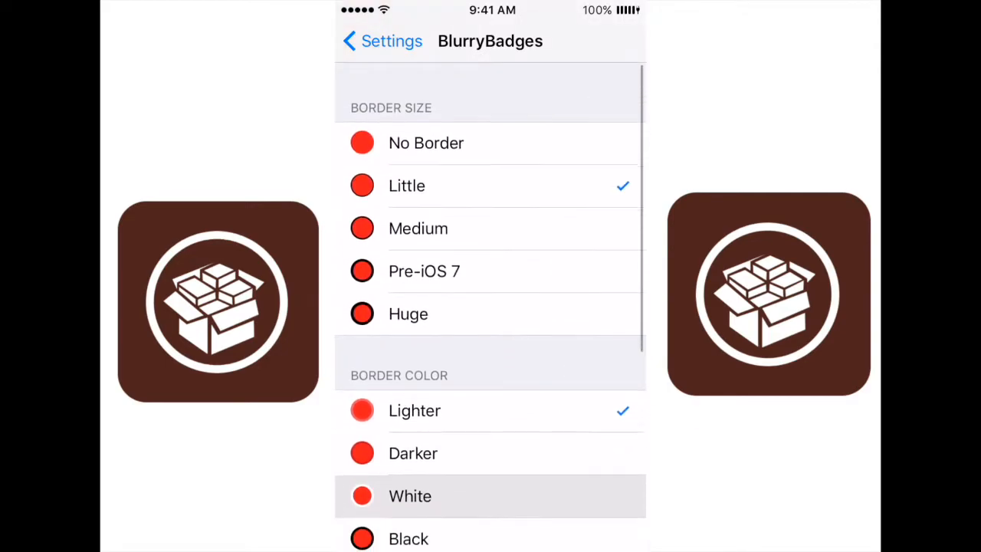
scroll("up", 3)
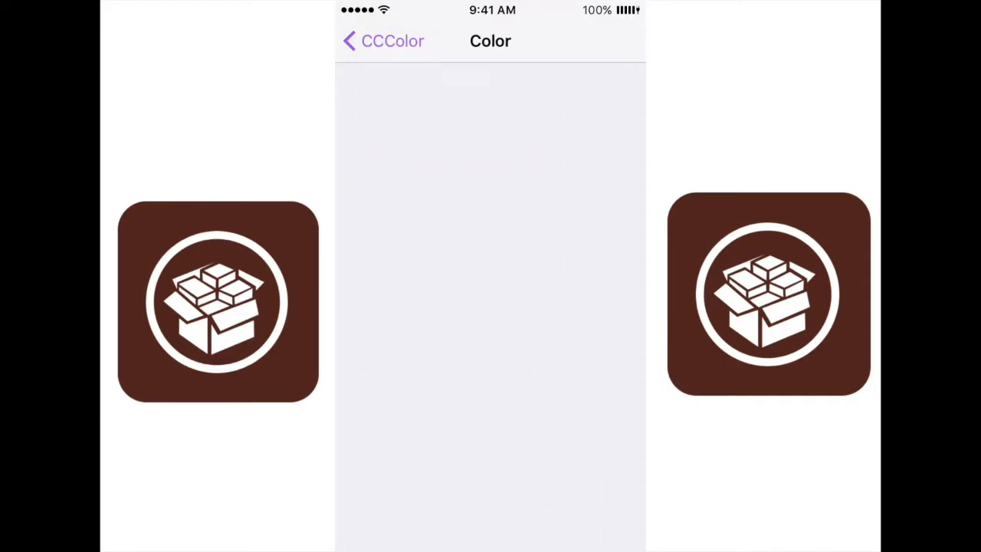
Open CCColor's 'Pick the color of your choice!' colour page, then go back
left_click(360, 40)
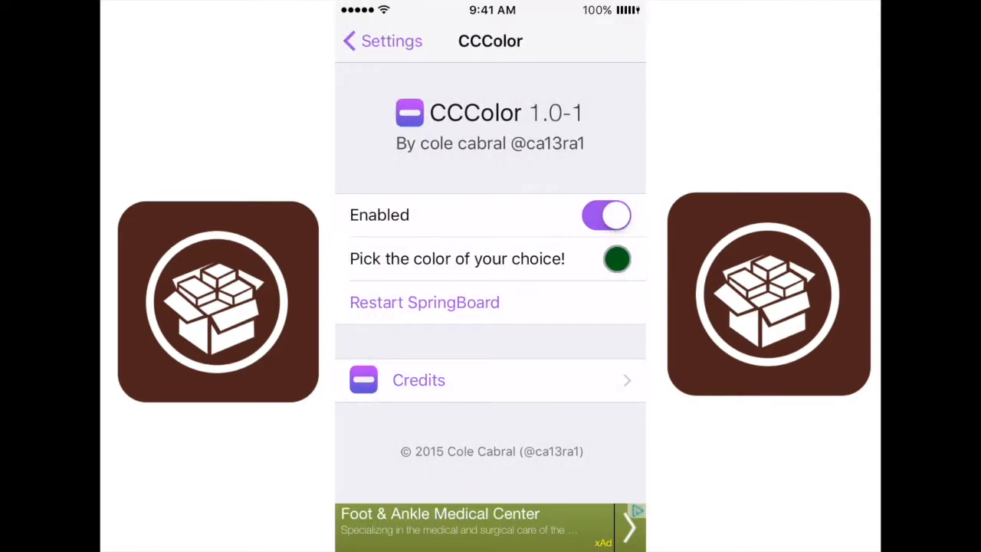
left_click(617, 258)
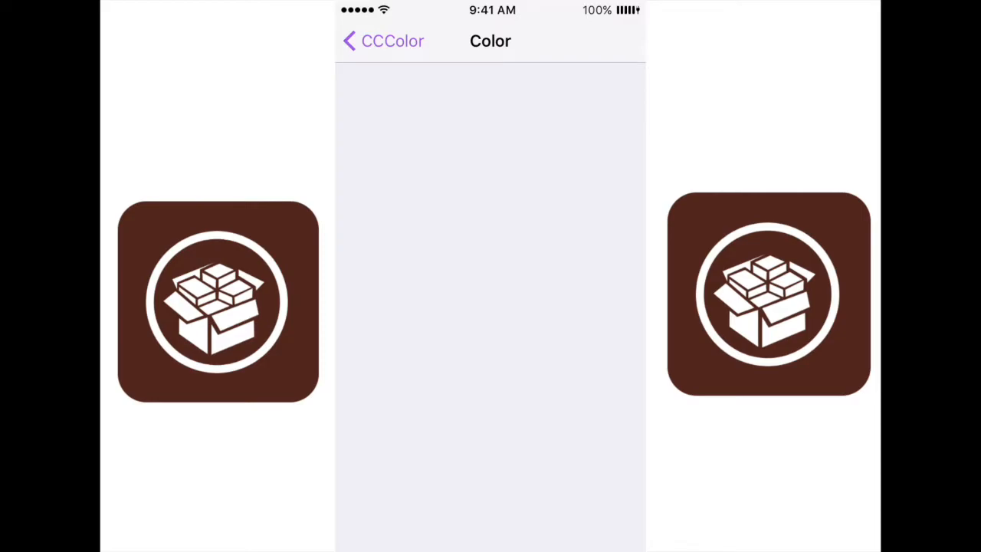
left_click(381, 41)
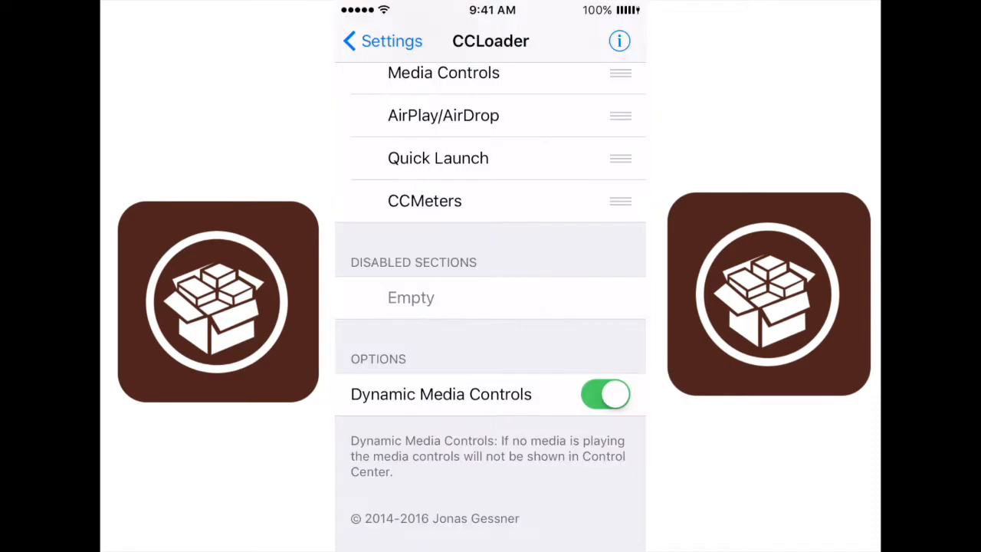
Scroll CCLoader's settings down to the Options section with Dynamic Media Controls
scroll("down", 3)
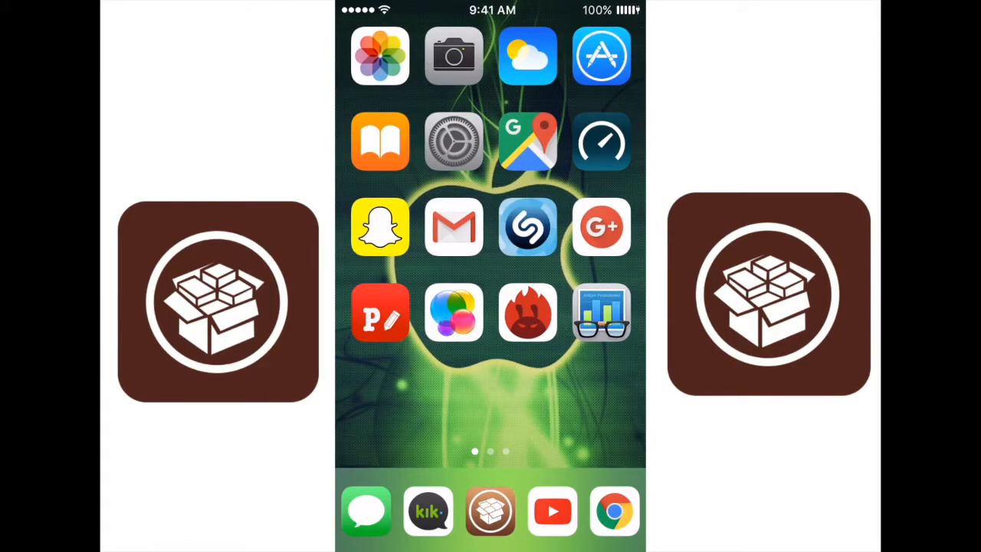
Swipe between home-screen pages to demo Cylinder's page transition effect
scroll("left", 3)
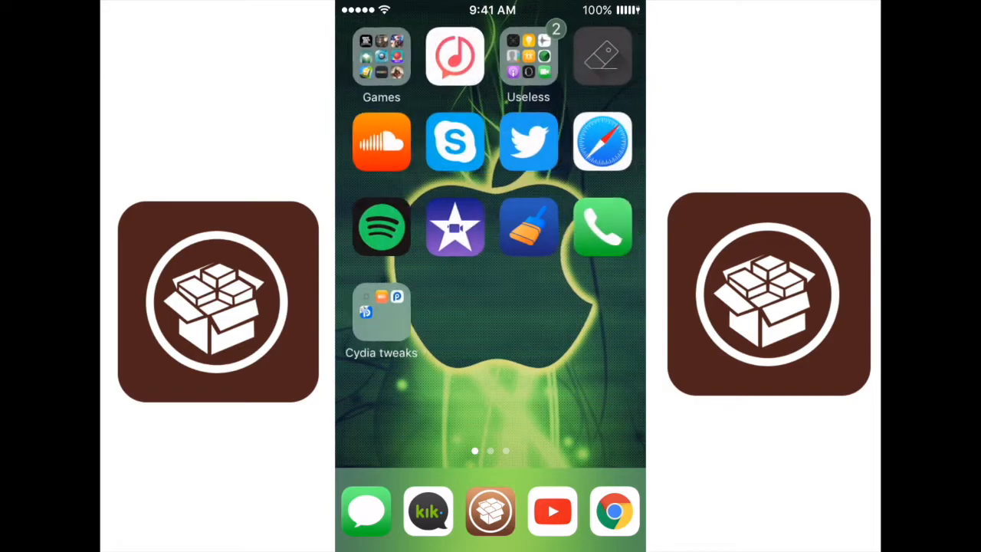
scroll("left", 3)
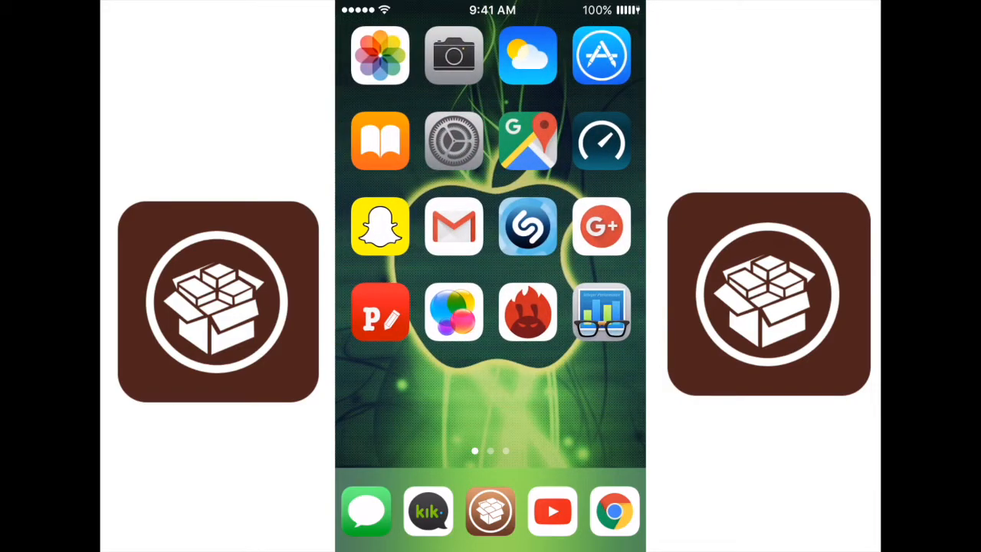
scroll("left", 3)
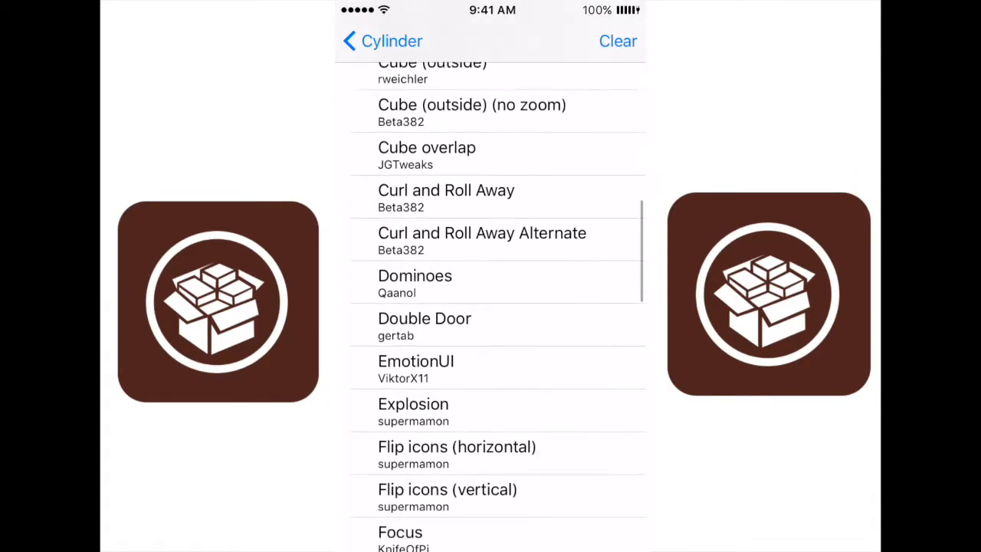
Scroll through Cylinder's effects list and return to the first home page
scroll("down", 3)
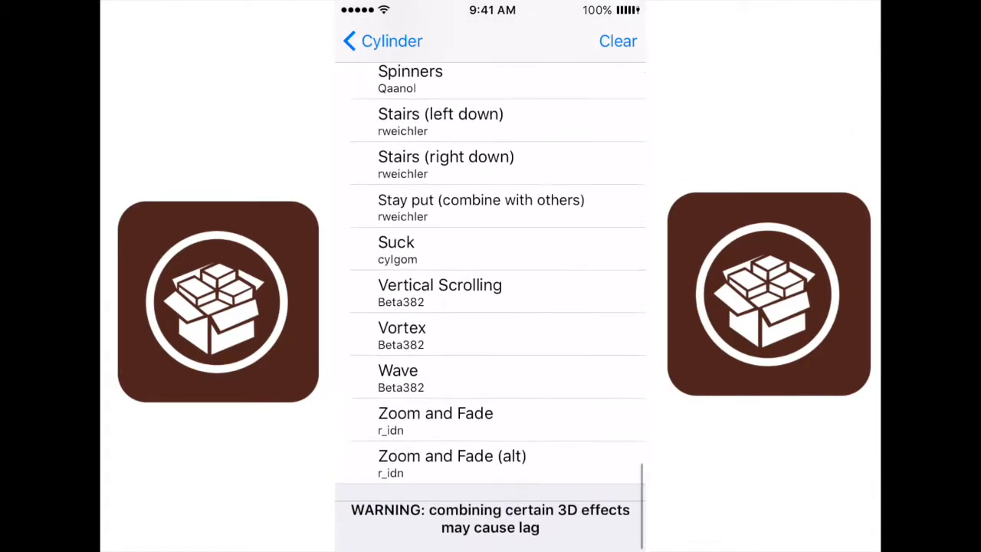
scroll("up", 3)
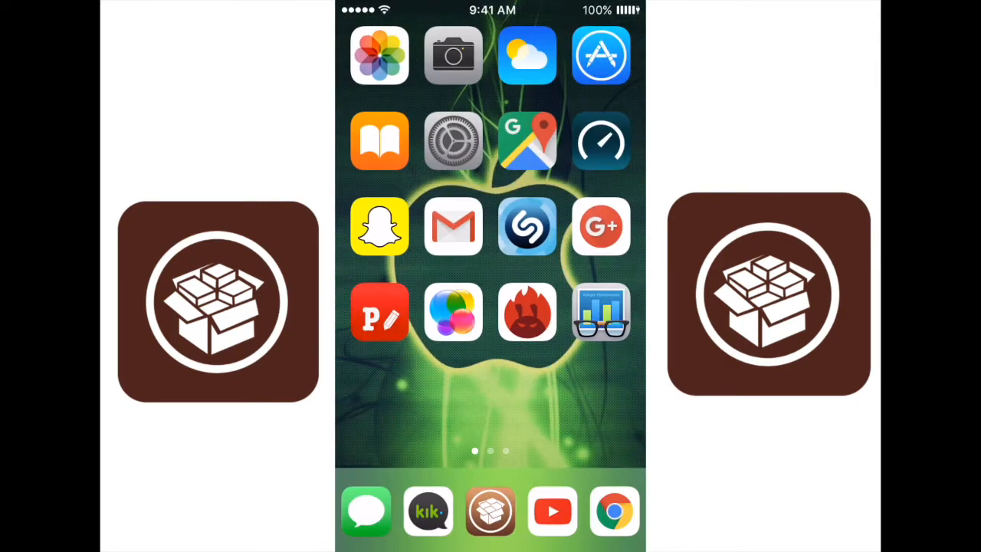
scroll("left", 3)
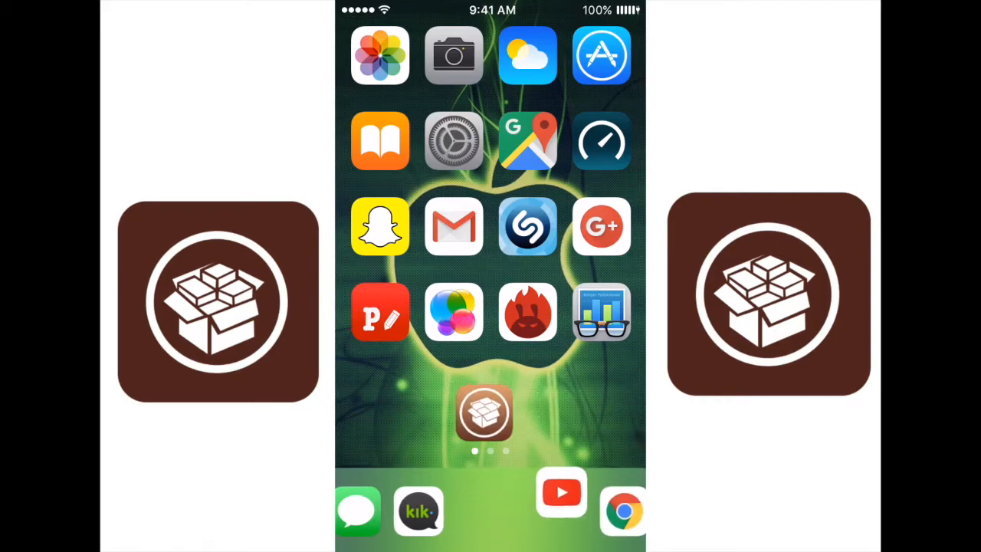
Drop the Cydia icon into the dock beside Kik
left_click(484, 412)
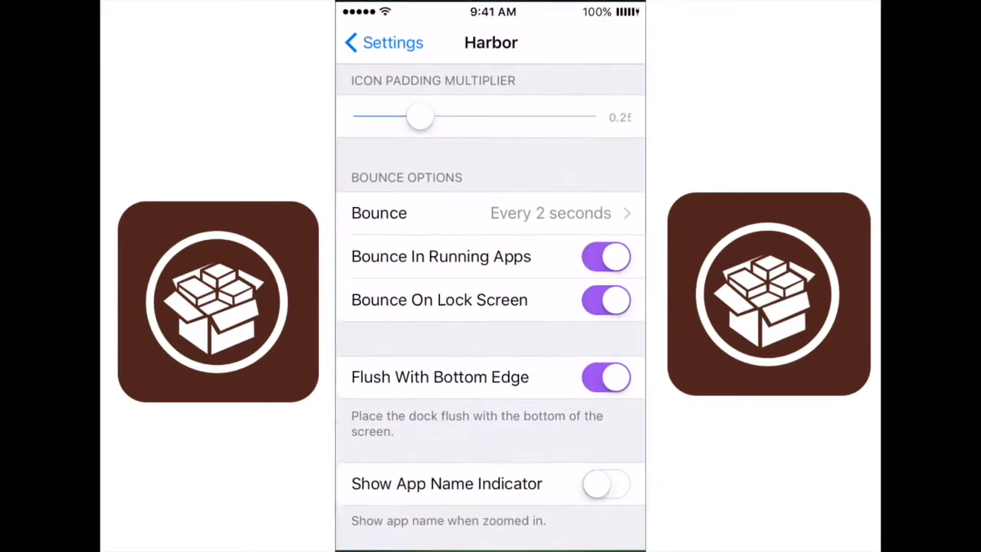
Open Harbor's Bounce interval list, currently every 2 seconds, and scroll through it
left_click(490, 213)
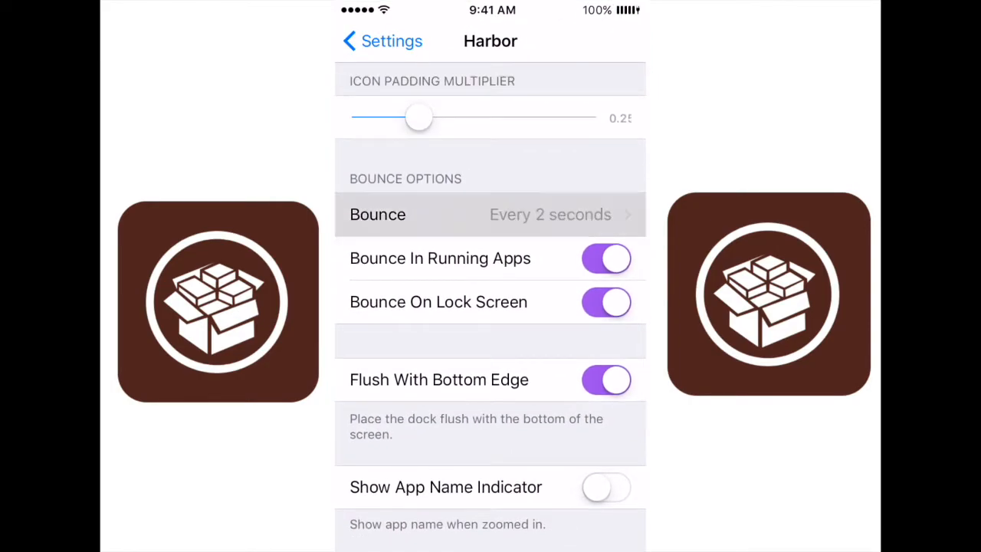
left_click(490, 215)
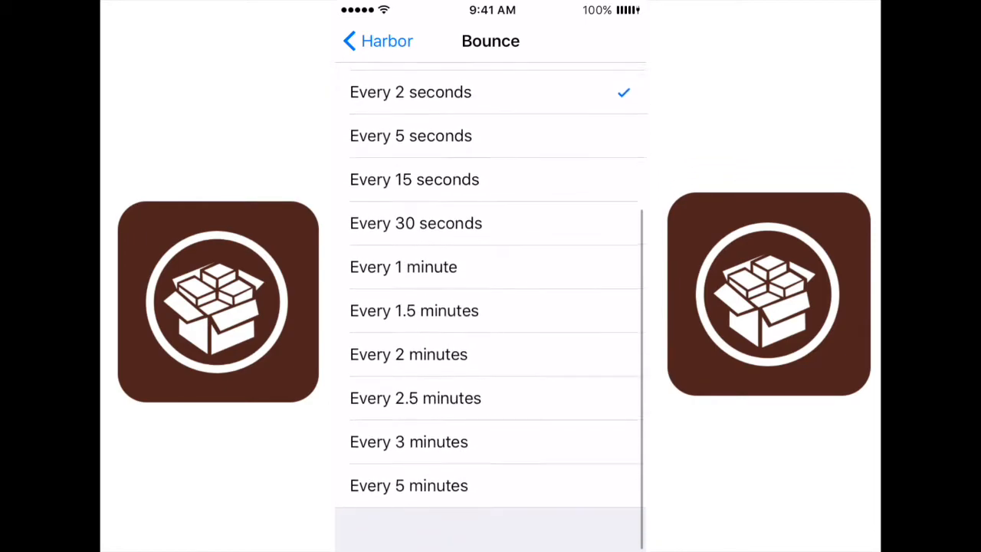
scroll("down", 3)
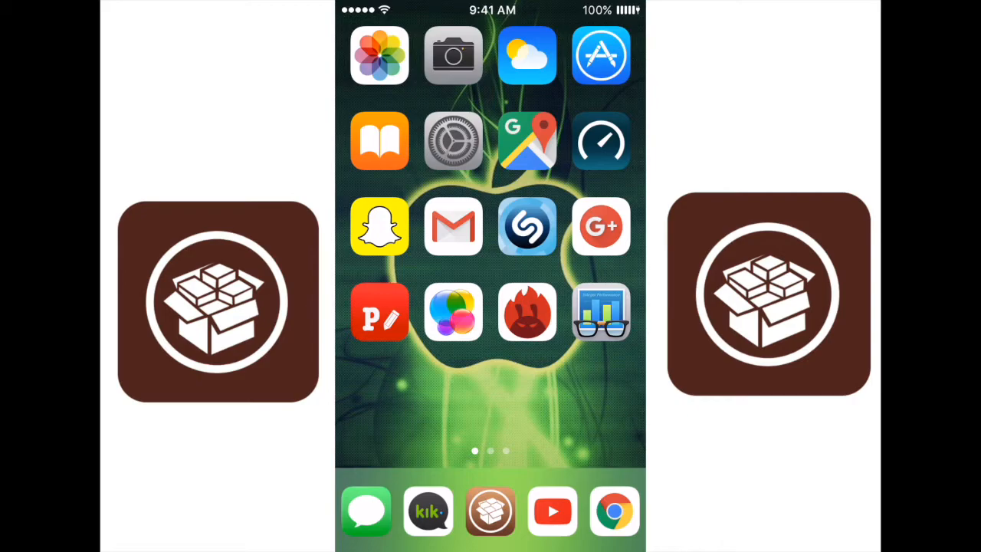
Tap the Antutu Benchmark icon in edit mode to bring up its Rename prompt
left_click(527, 313)
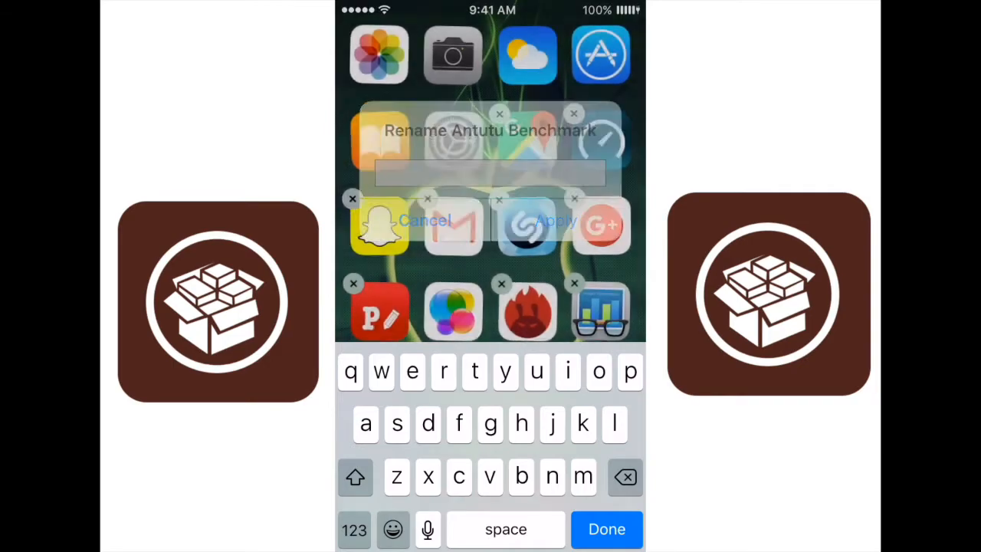
left_click(425, 220)
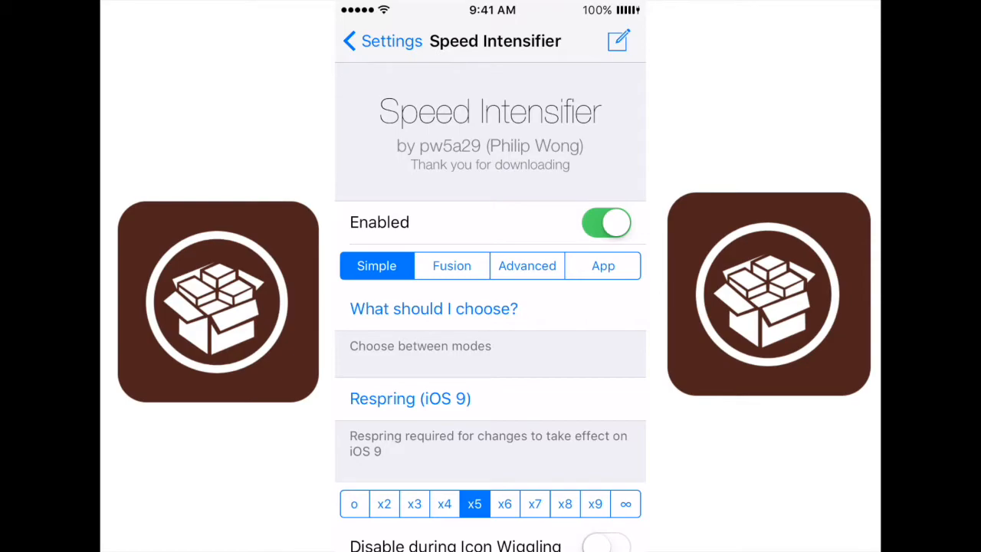
Set Speed Intensifier to ∞ speed and test the animations on the home screen
scroll("down", 3)
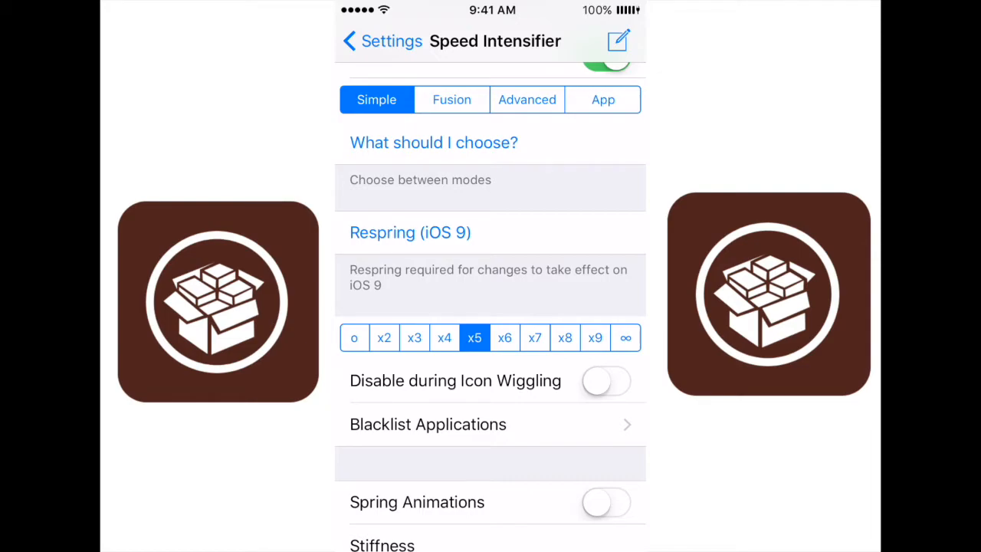
left_click(626, 337)
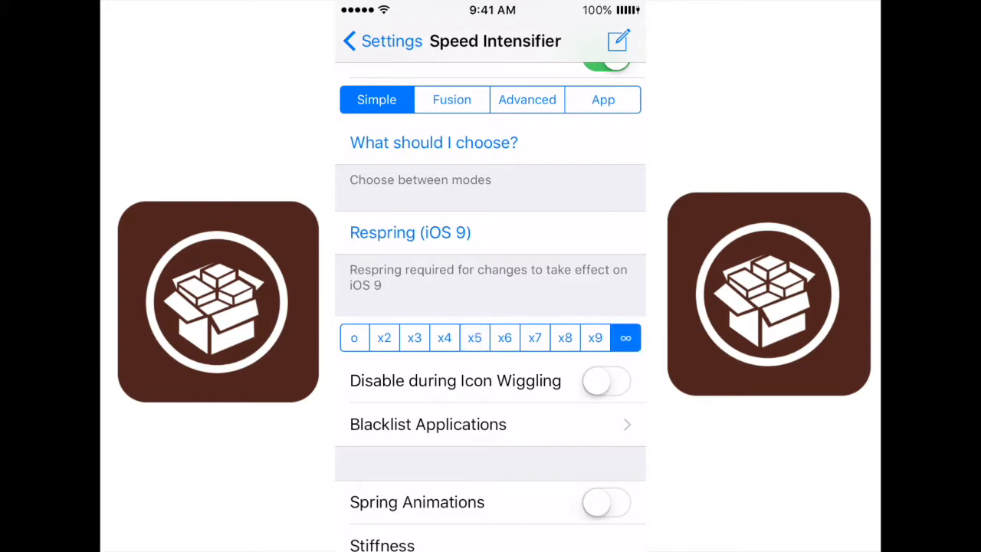
left_click(474, 337)
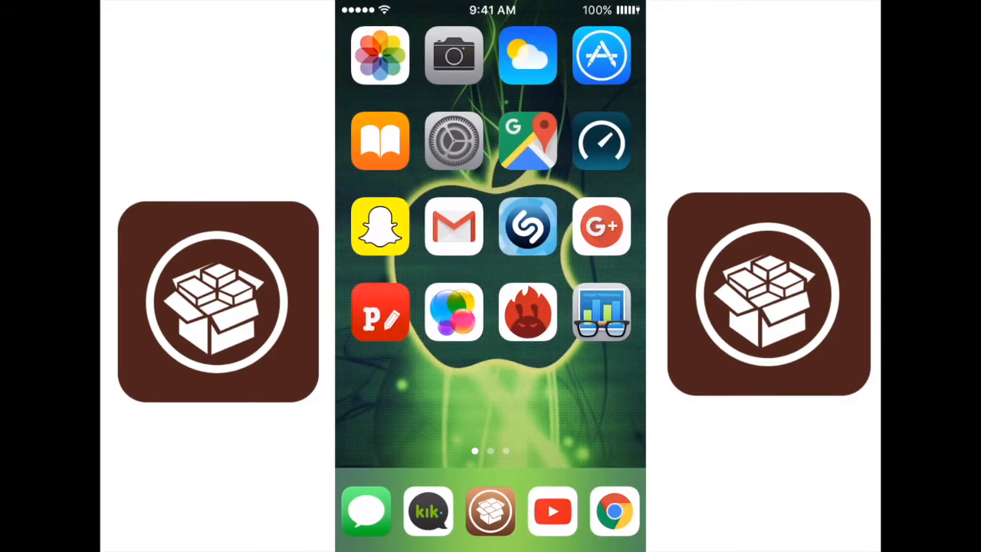
left_click(601, 142)
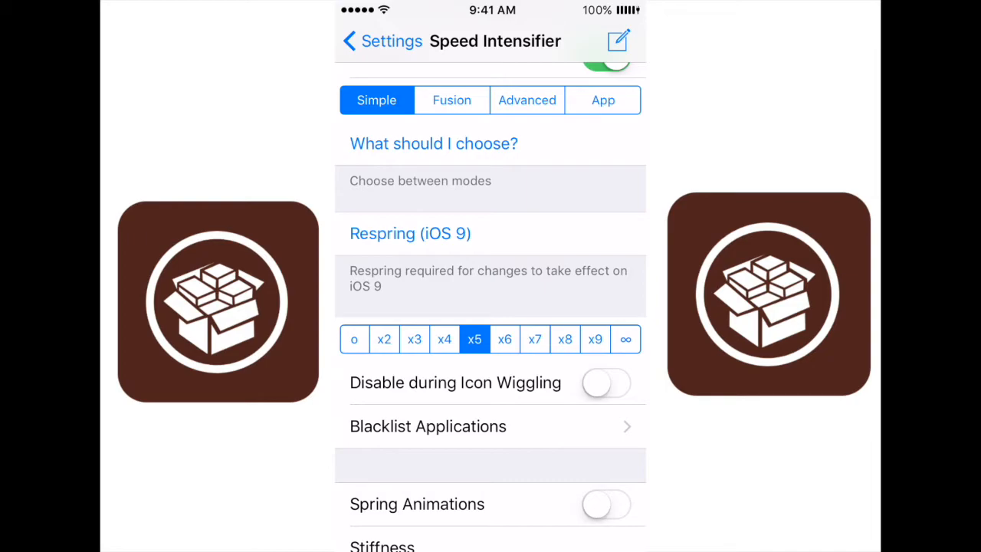
Scroll through the Speed Intensifier settings, keeping the speed at x5
scroll("down", 3)
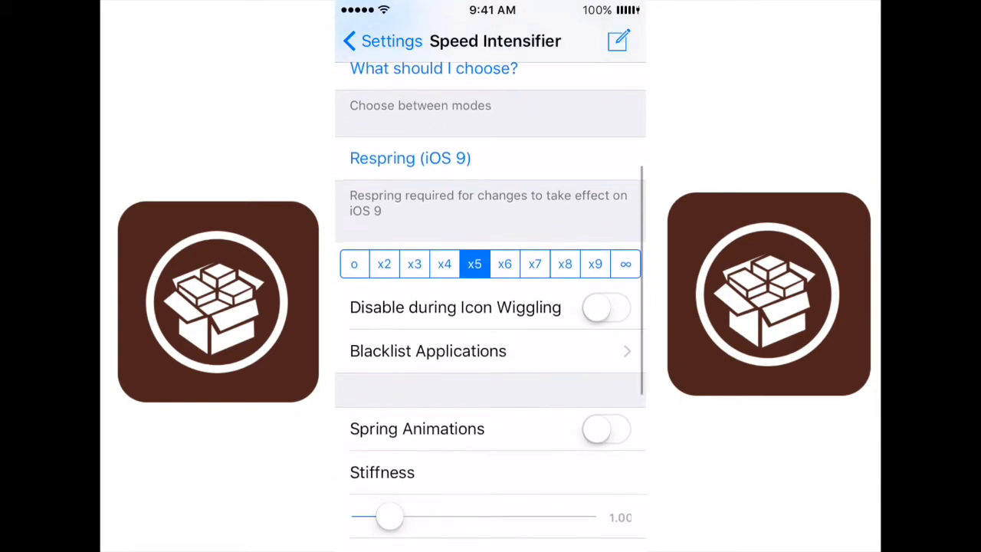
scroll("down", 3)
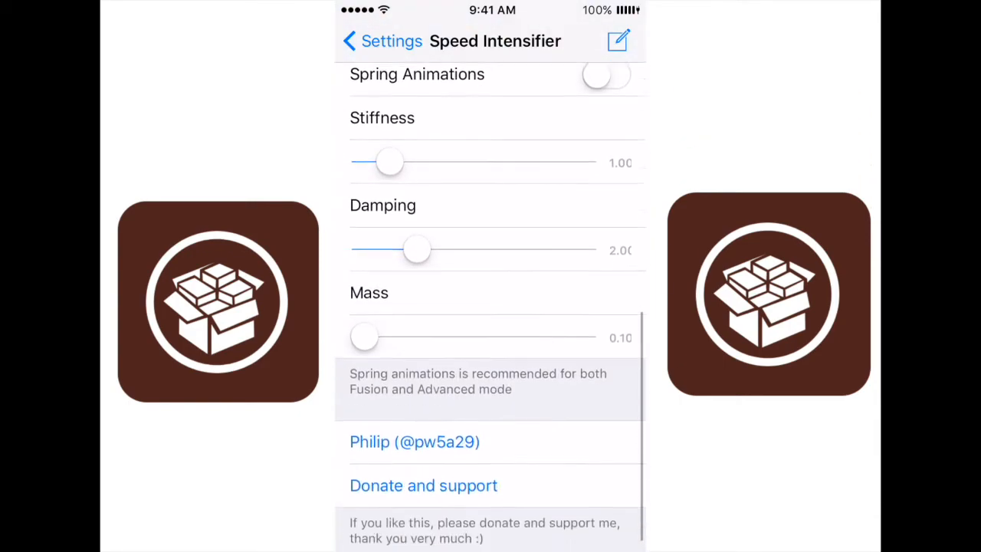
scroll("up", 3)
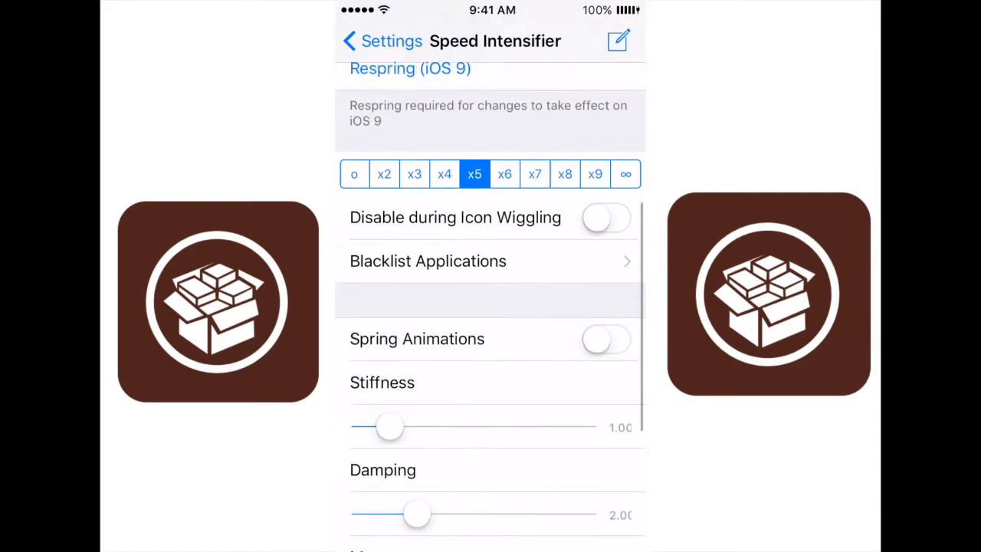
scroll("up", 3)
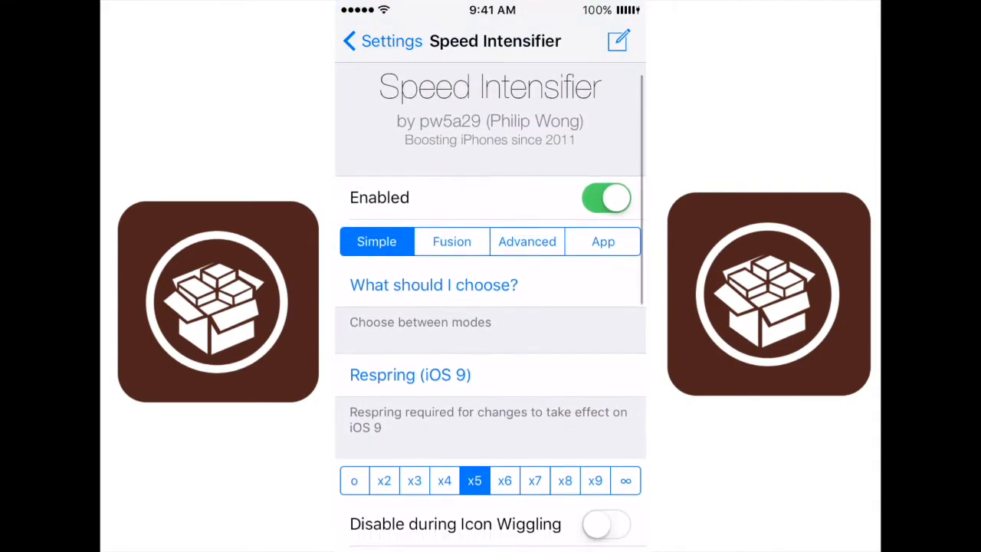
scroll("up", 3)
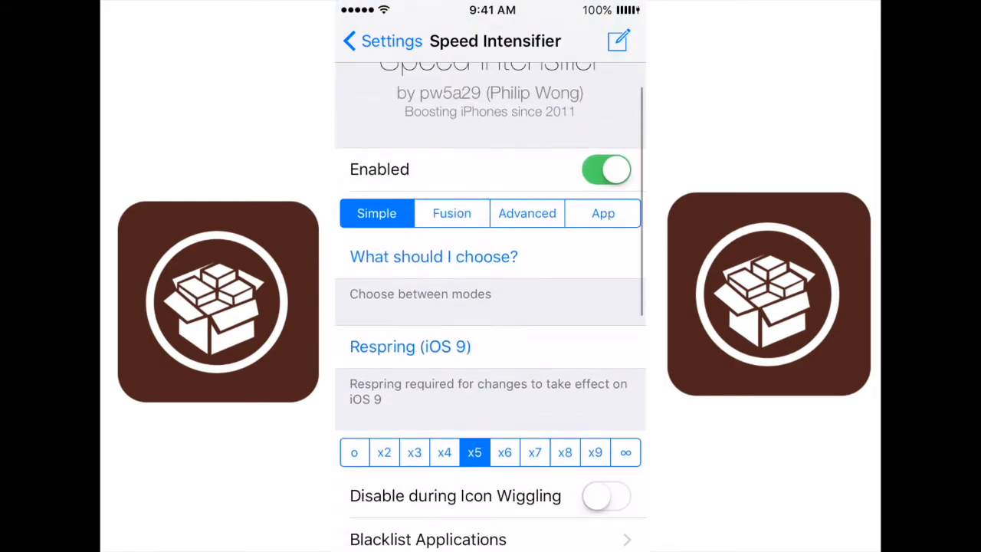
scroll("up", 3)
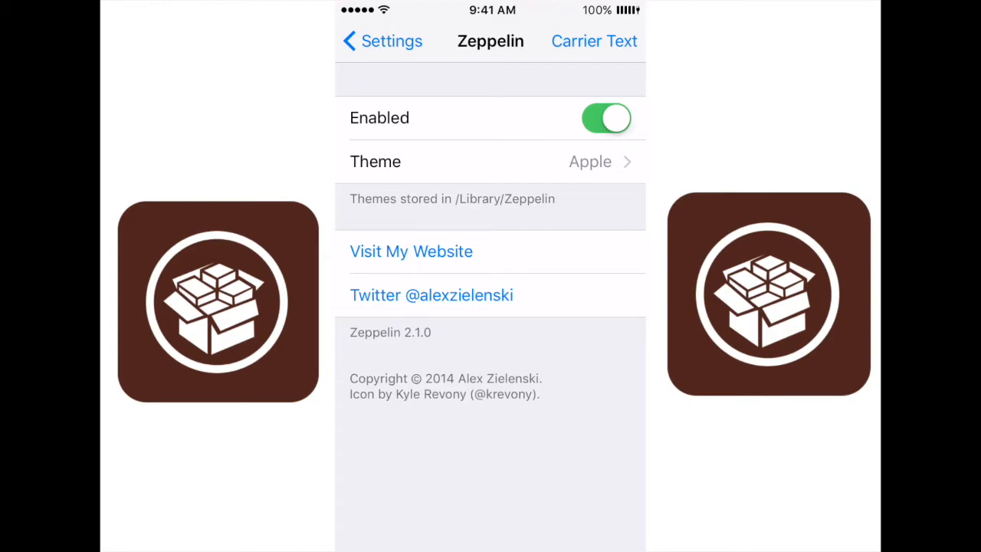
Open Zeppelin's Theme list and scroll through the logos down to Windows 8, Apple still checked
left_click(490, 161)
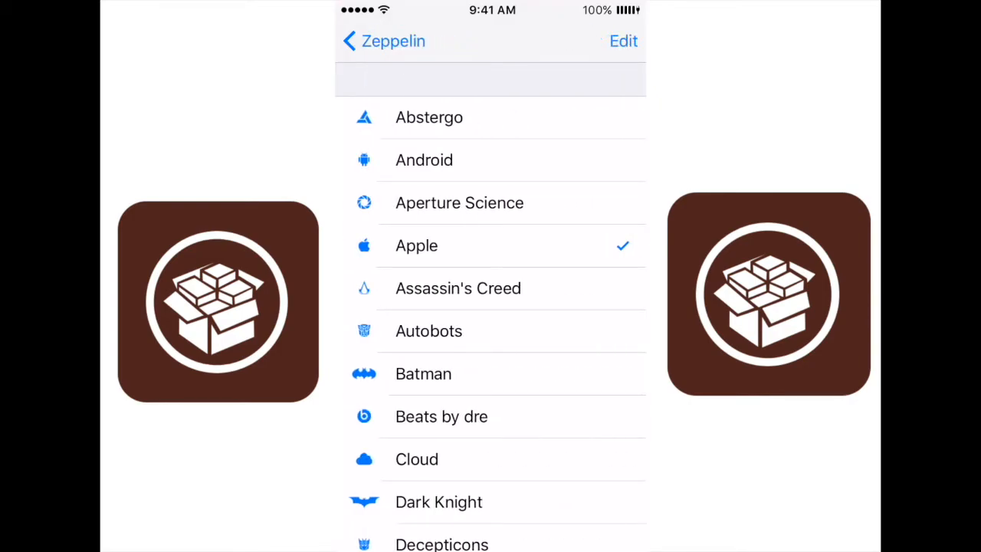
scroll("down", 3)
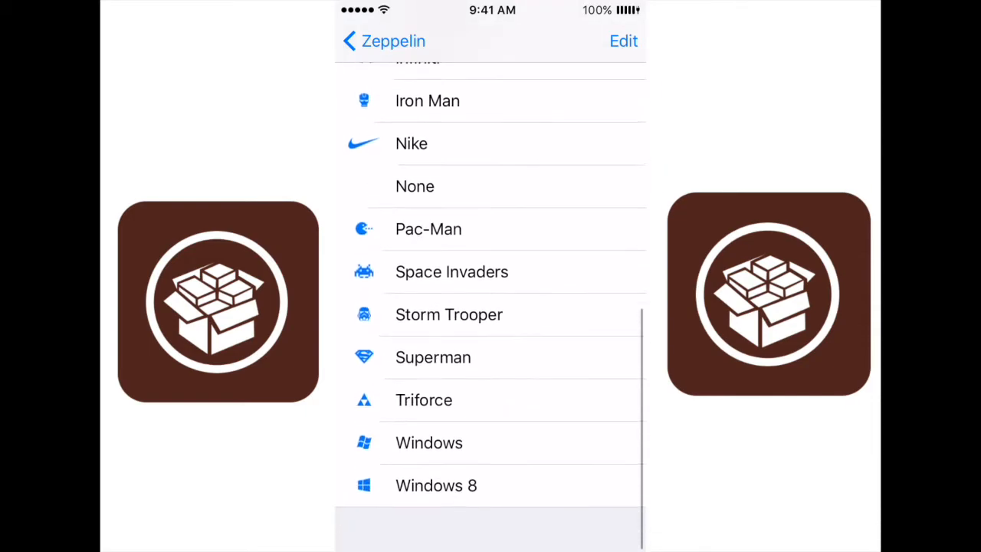
scroll("up", 3)
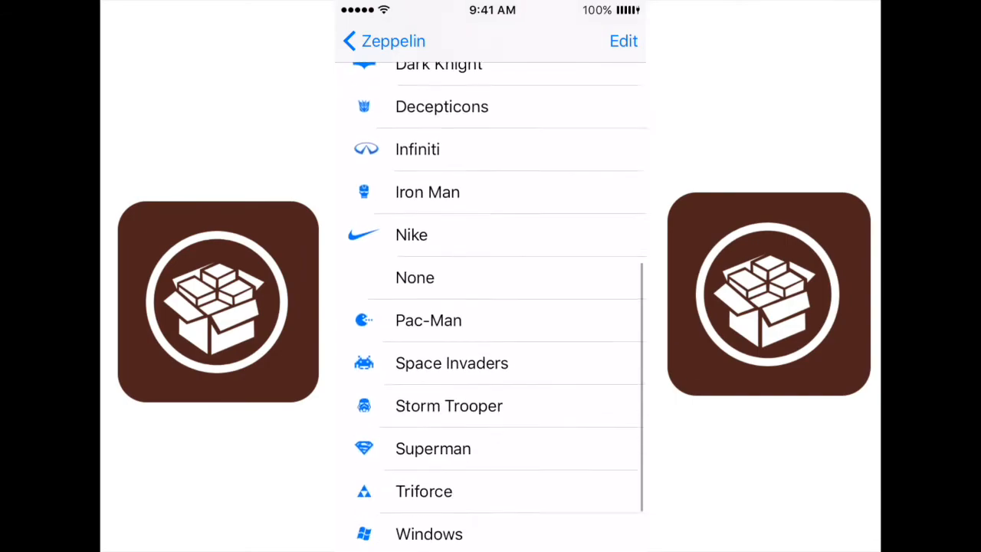
scroll("down", 3)
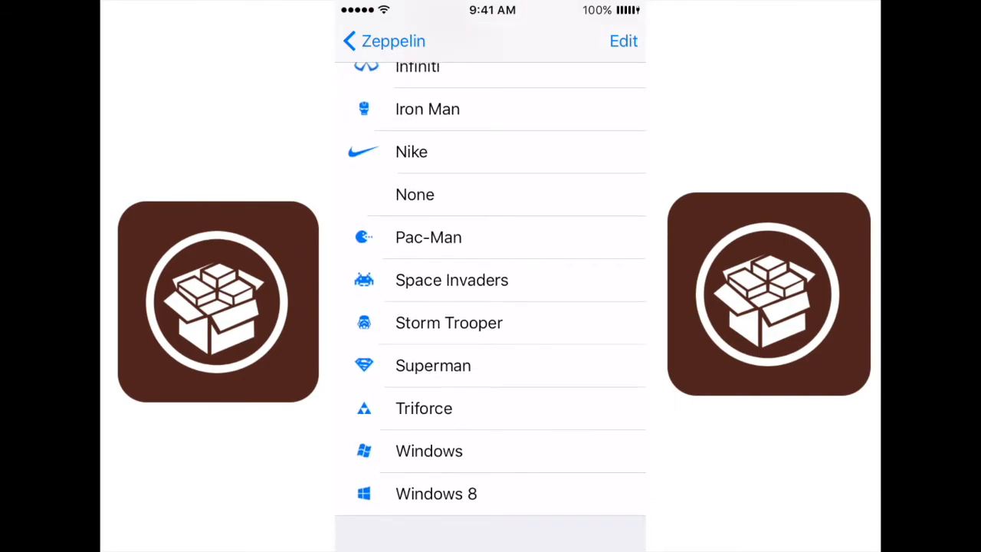